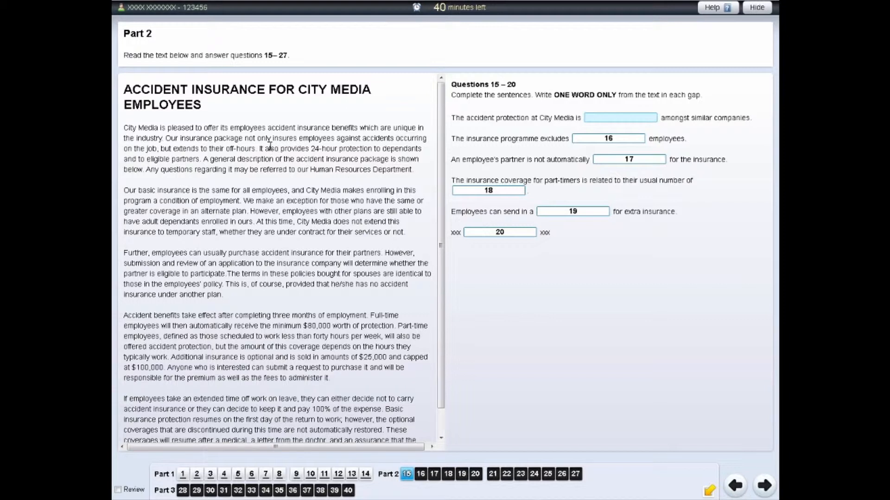
# - Select the sentence 'It also provides 24-hour protection…' and add a note to it
pyautogui.moveTo(255, 149); pyautogui.dragTo(230, 159)
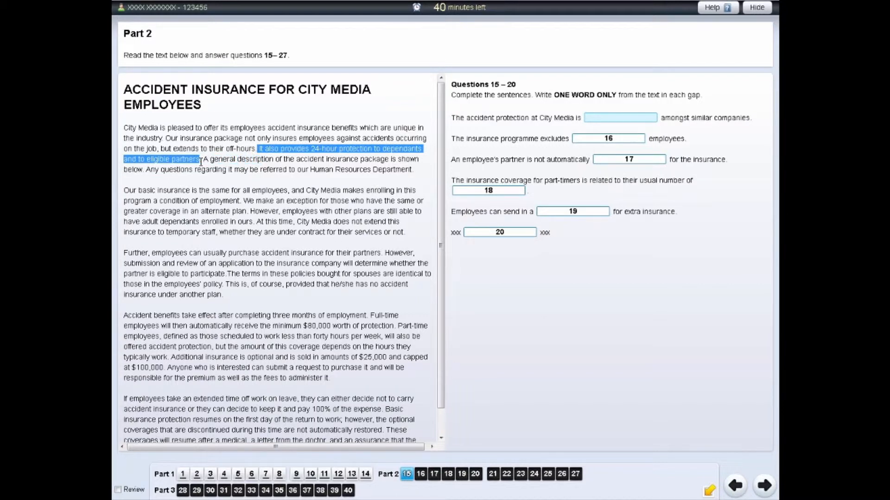
pyautogui.rightClick(195, 162)
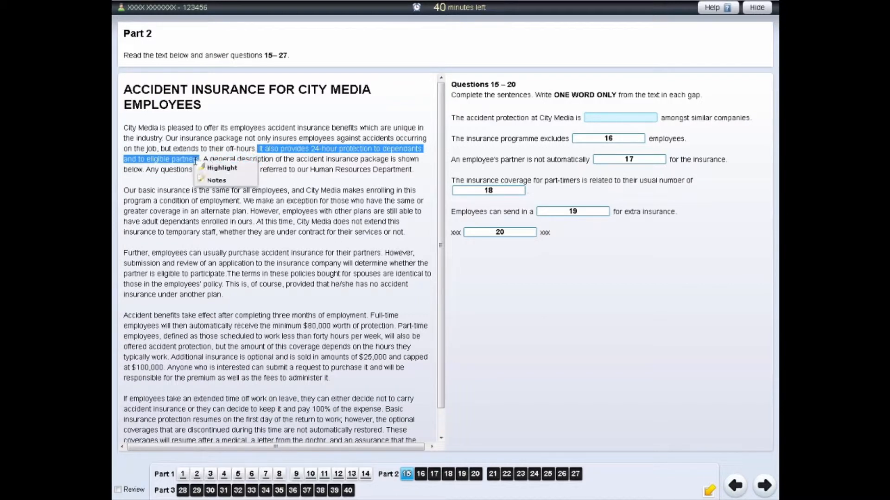
pyautogui.click(222, 168)
pyautogui.write('A')
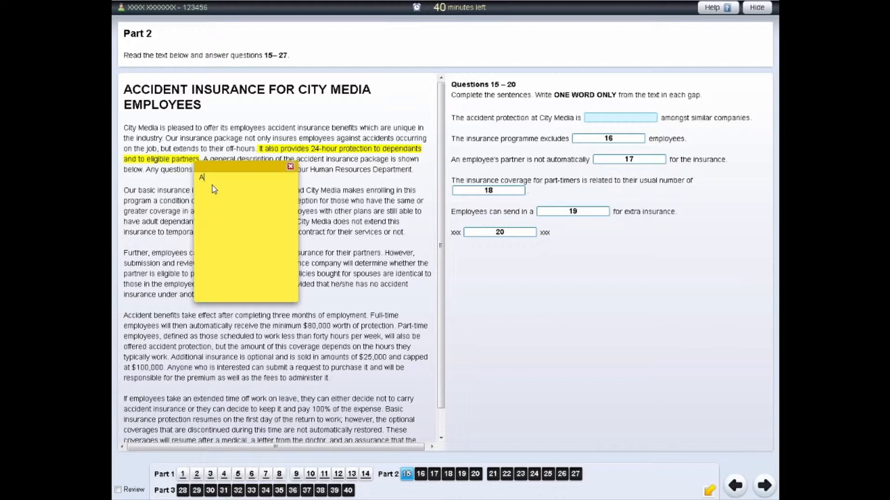
# - Finish the note text as 'Answer to Q15?' and close the note
pyautogui.write('nswer to Q15?')
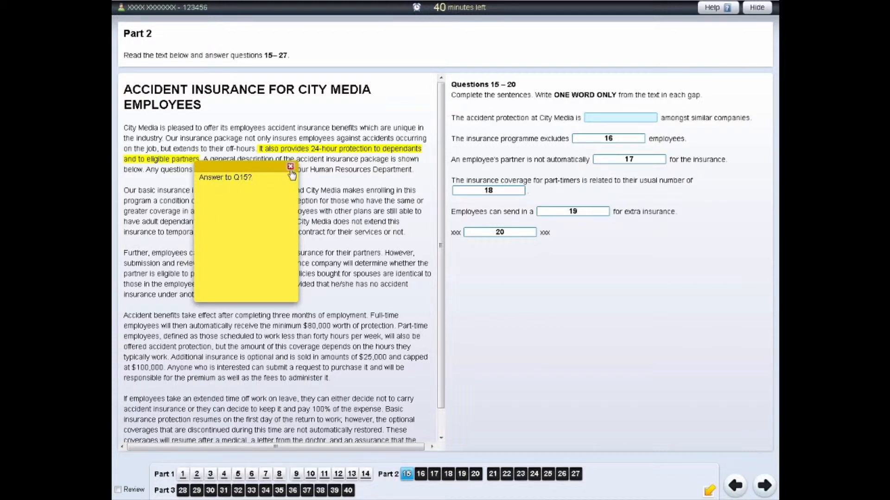
pyautogui.click(290, 167)
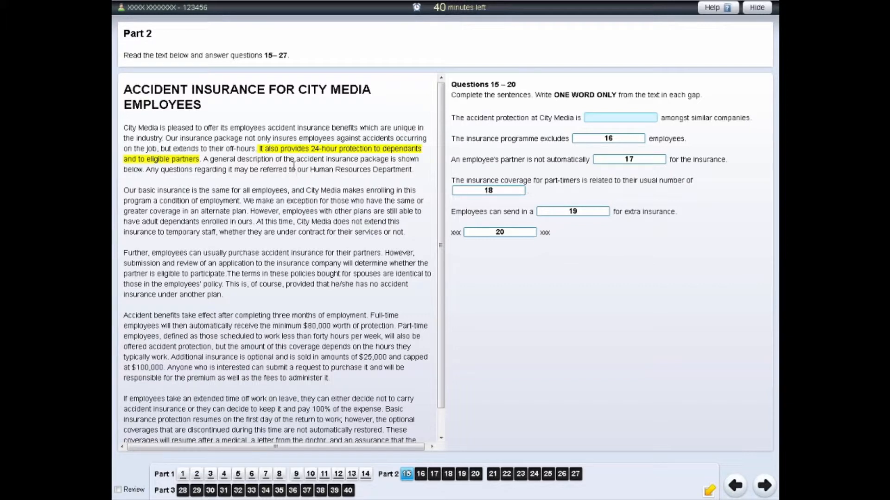
# - Reopen the 'Answer to Q15?' note from its marker and close it again
pyautogui.click(708, 490)
pyautogui.write('Answer to Q15?')
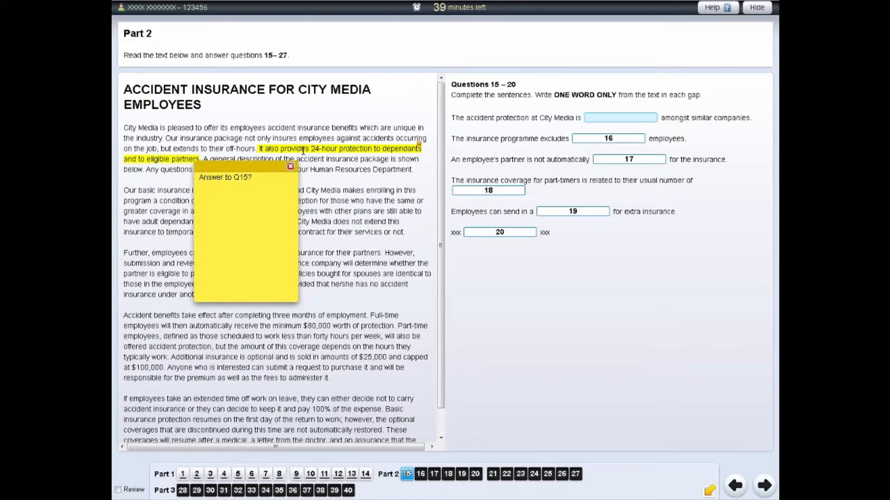
pyautogui.click(290, 166)
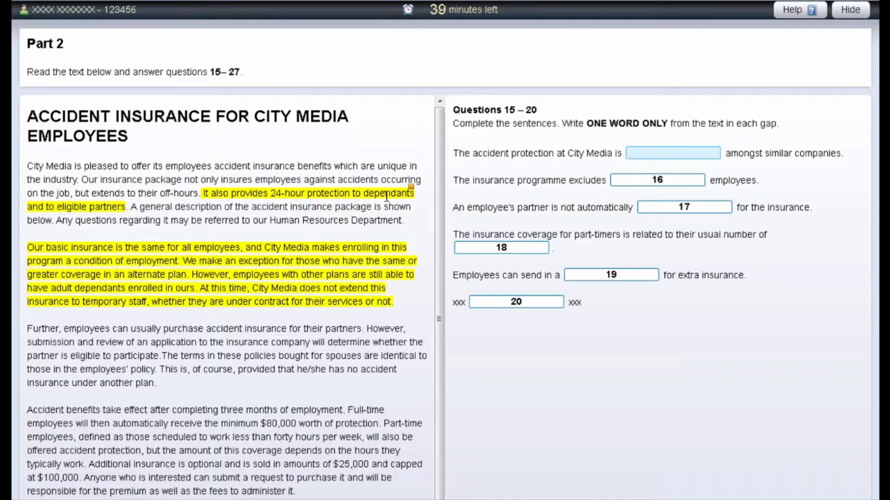
# - Clear all highlighting and notes from the passage via the basic insurance paragraph's context menu
pyautogui.rightClick(352, 247)
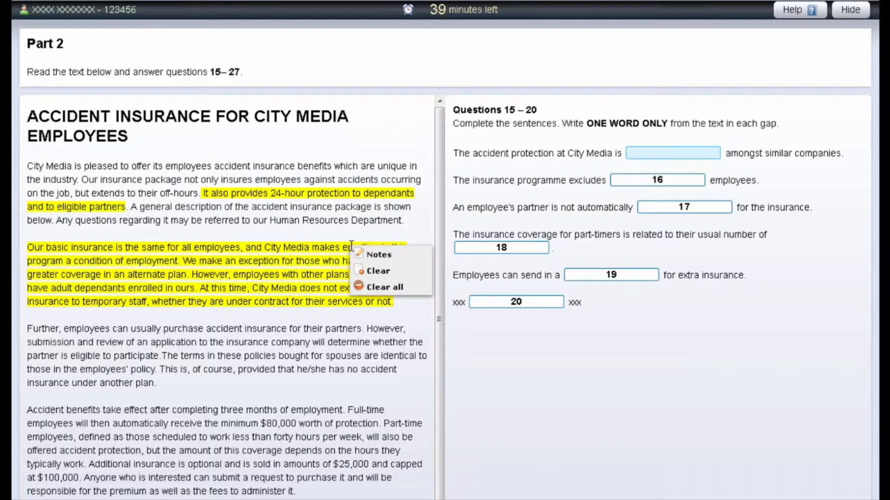
pyautogui.moveTo(379, 271)
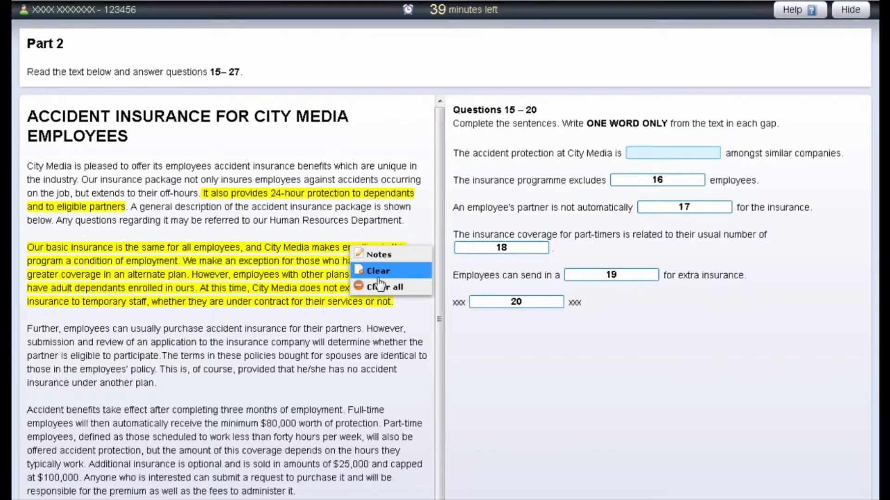
pyautogui.click(377, 270)
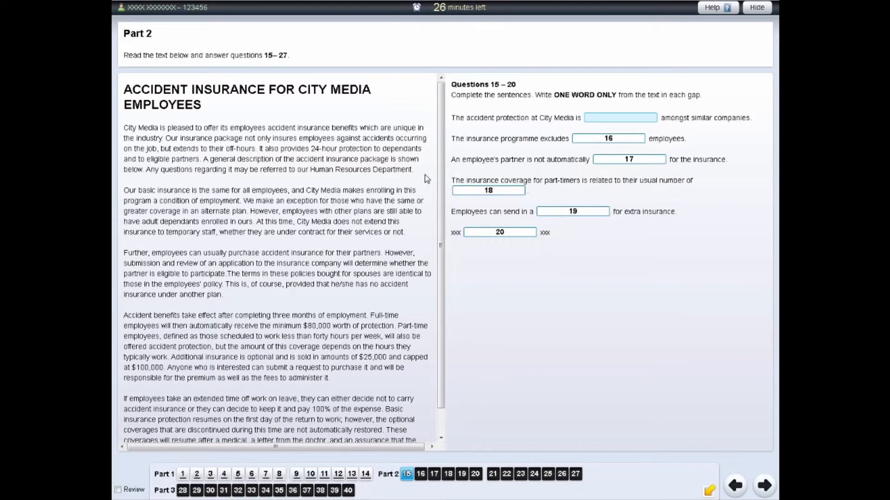
pyautogui.moveTo(524, 139)
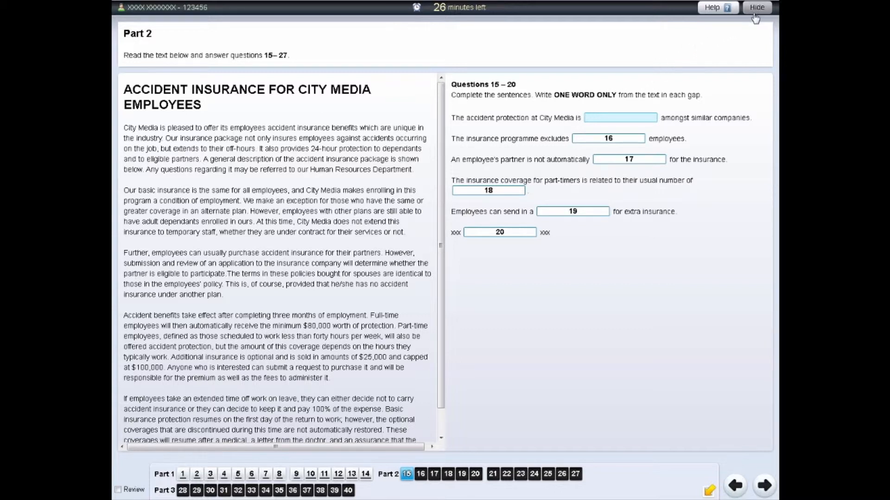
# - Use the top-bar Hide button to conceal the test screen behind the answers-stored notice
pyautogui.click(756, 7)
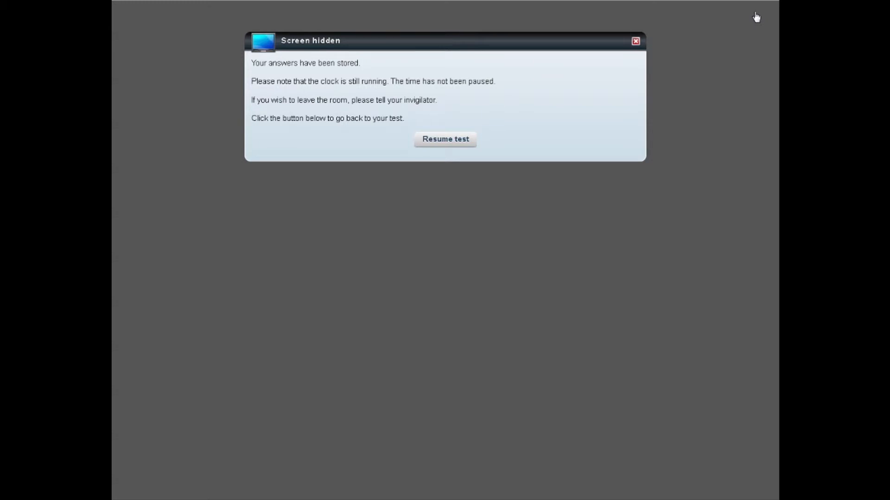
pyautogui.moveTo(750, 21)
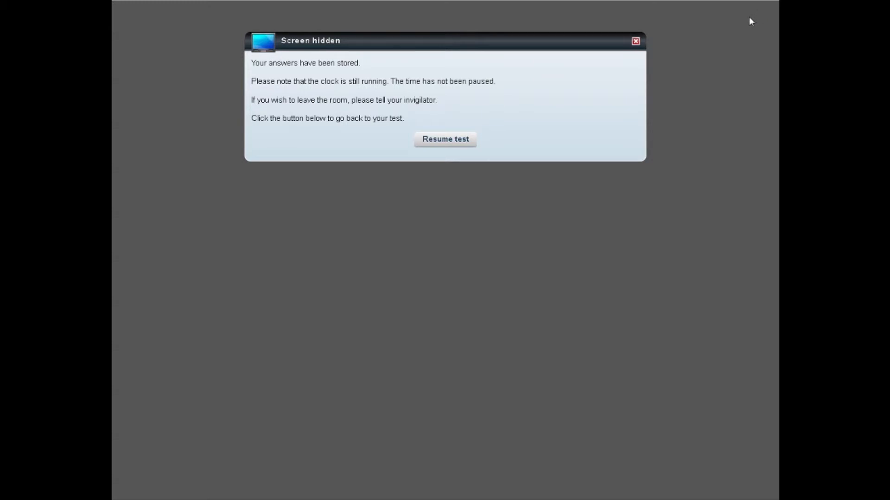